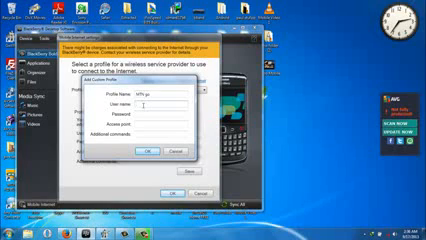
# Name the new internet-connection profile 'wifi'.
pyautogui.write('wifi')
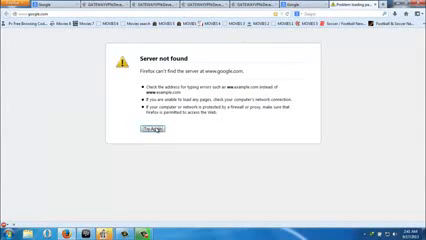
# Retry the failed page until google.com loads over the tethered BlackBerry connection.
pyautogui.click(144, 128)
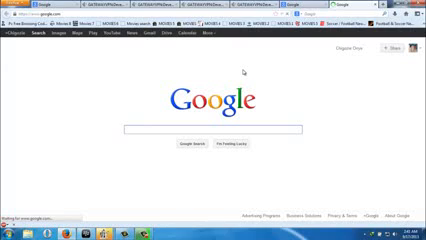
pyautogui.click(212, 128)
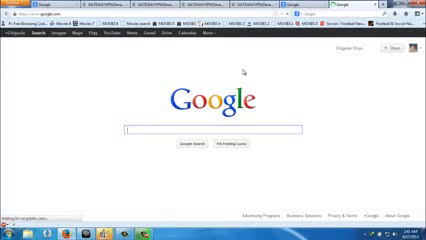